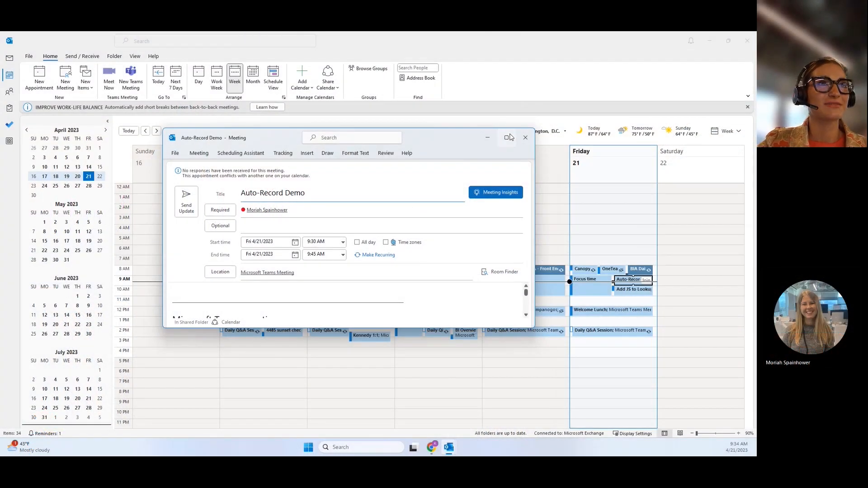
# Maximize the Auto-Record Demo invite and follow its Meeting options link
pyautogui.click(505, 136)
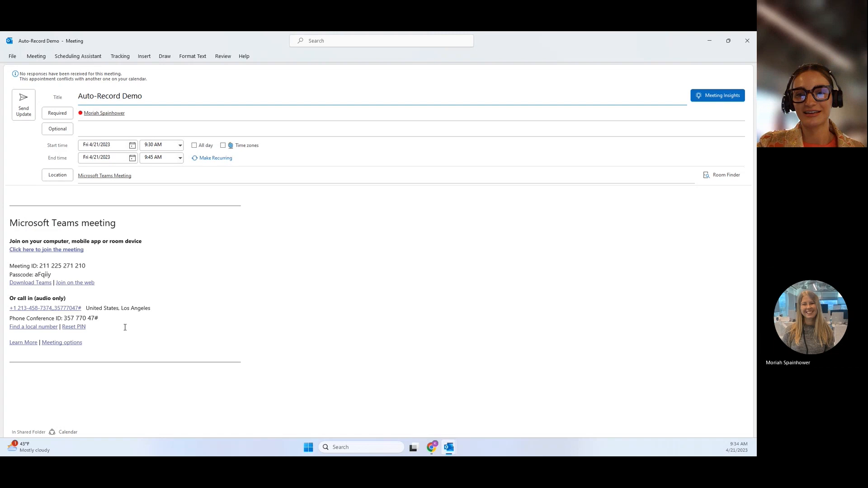
pyautogui.moveTo(61, 351)
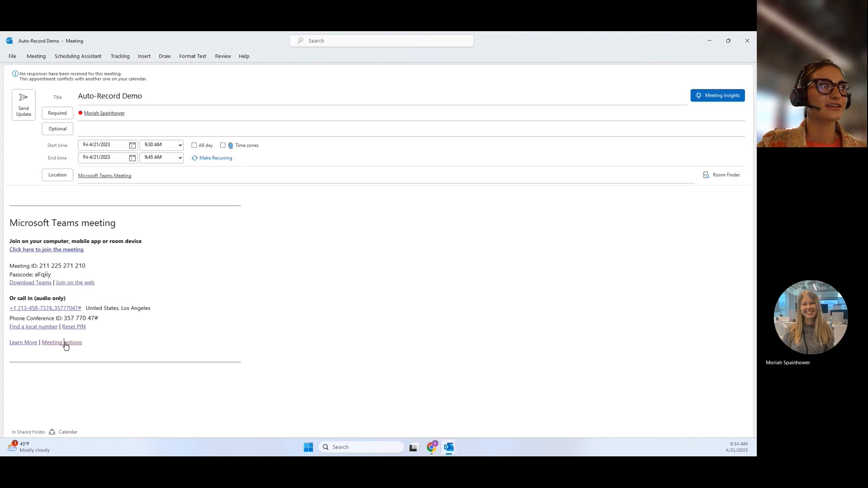
pyautogui.click(62, 342)
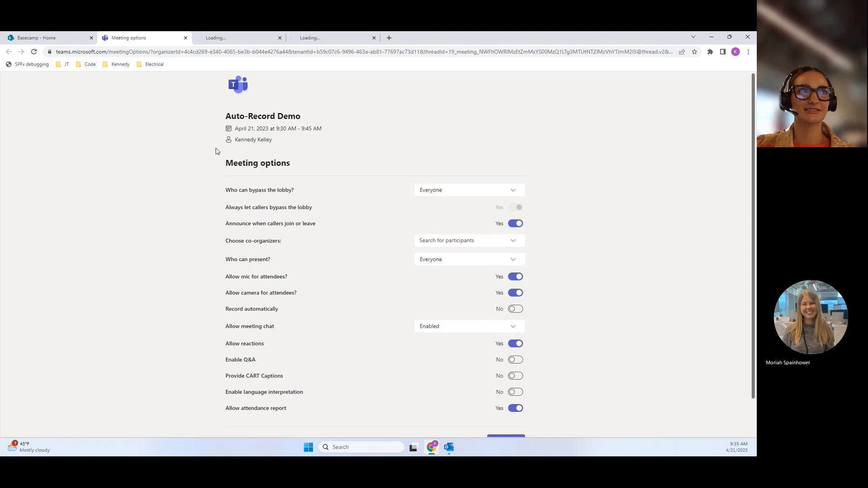
pyautogui.moveTo(219, 281)
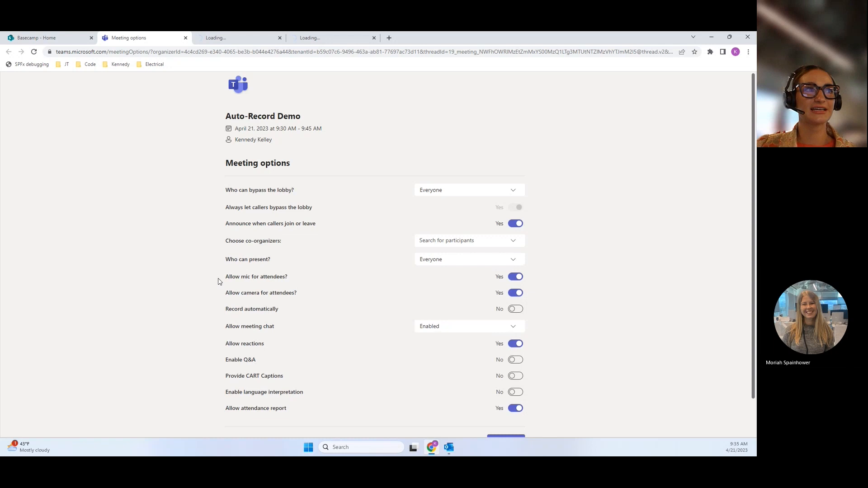
pyautogui.moveTo(229, 315)
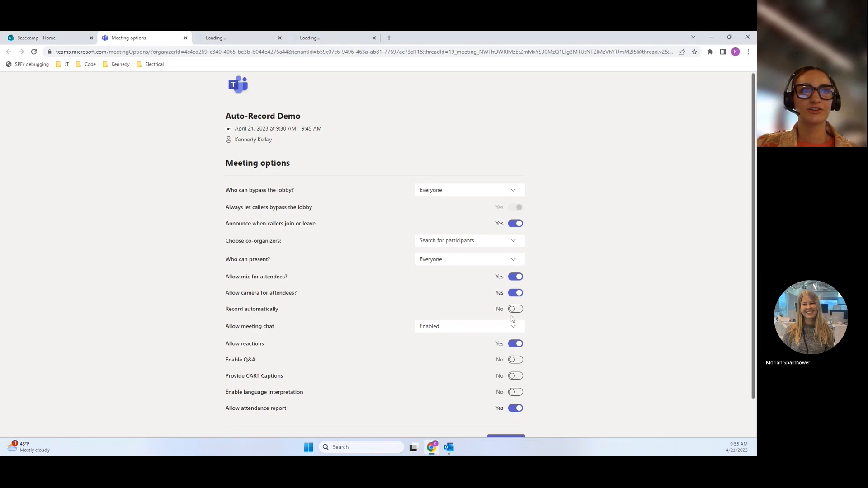
# Switch Record automatically to Yes and scroll down to the Save button
pyautogui.click(515, 309)
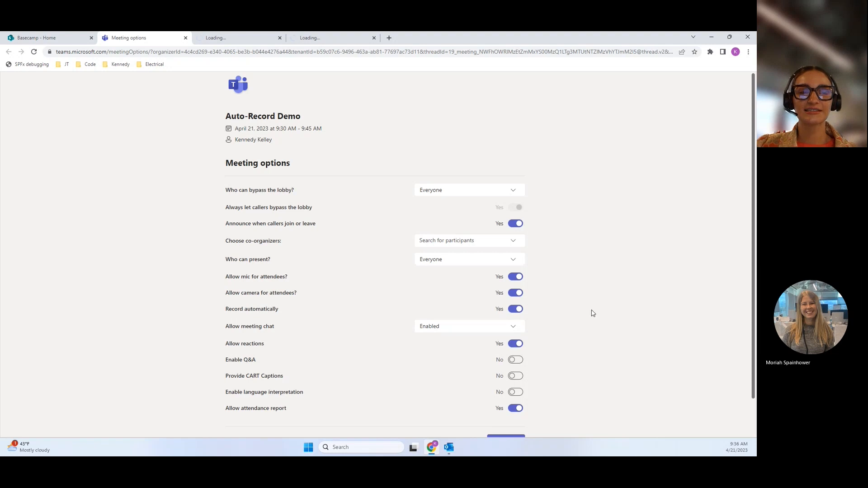
pyautogui.scroll(-3)
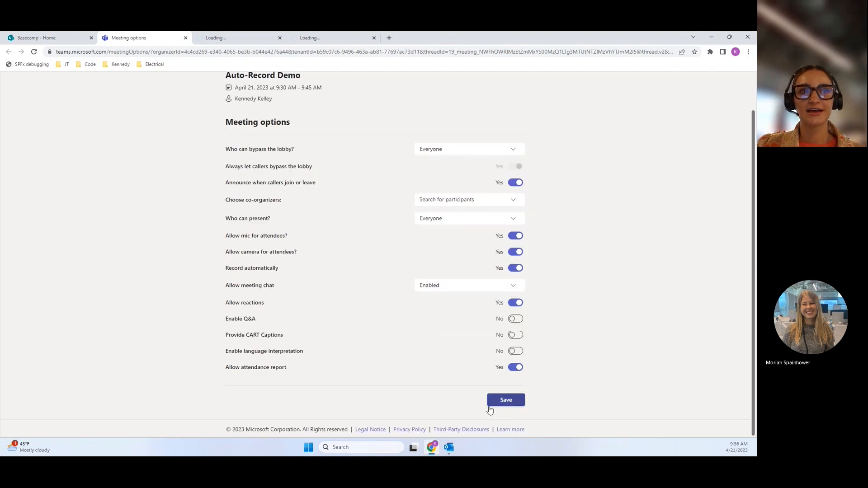